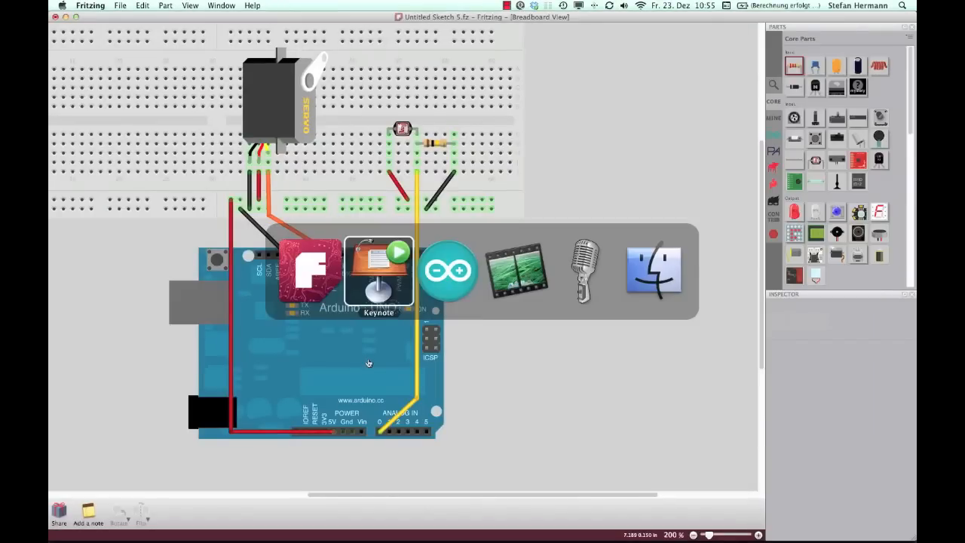
- Switch from Fritzing to the Arduino IDE showing the Knob servo sketch
click(448, 271)
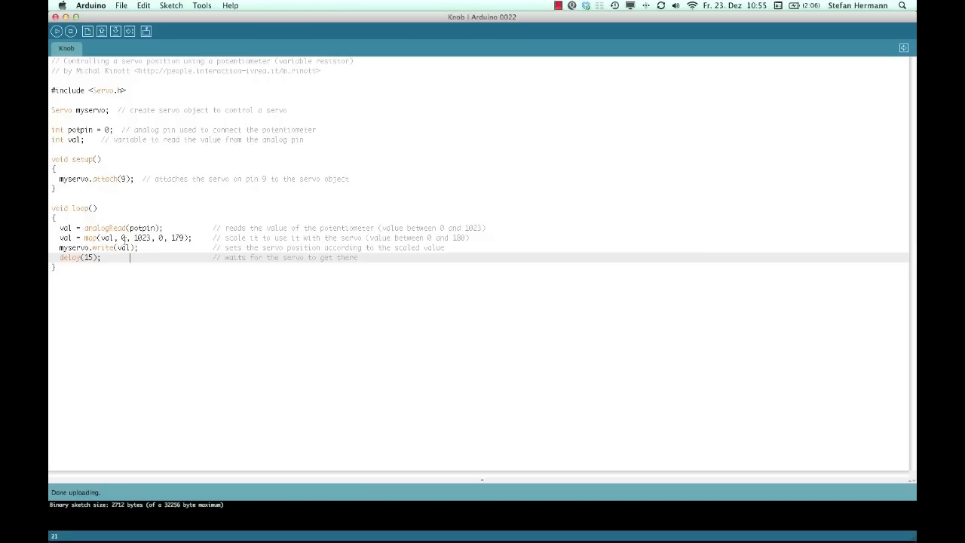
- Add Serial.begin(9600); inside setup() before myservo.attach(9)
double_click(142, 238)
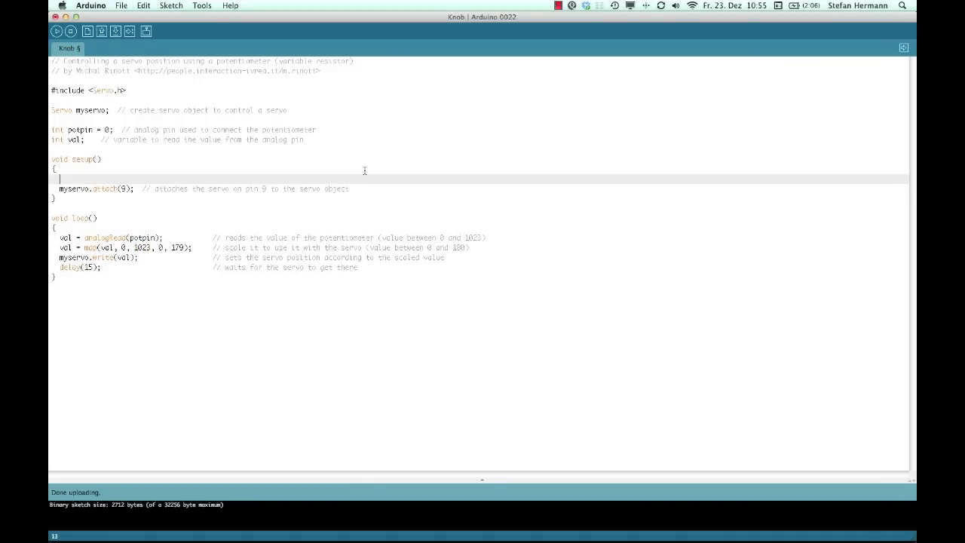
text(Serial)
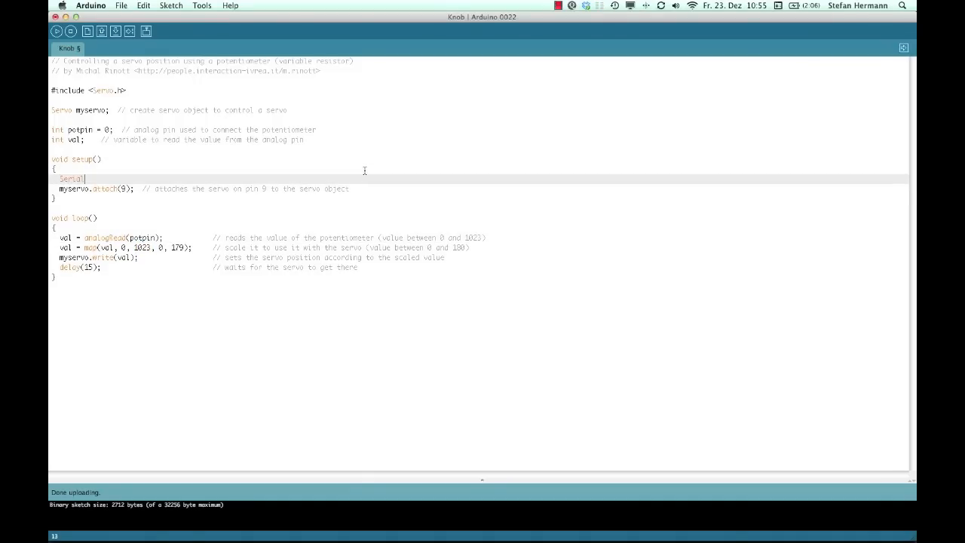
text(.begin(9600);)
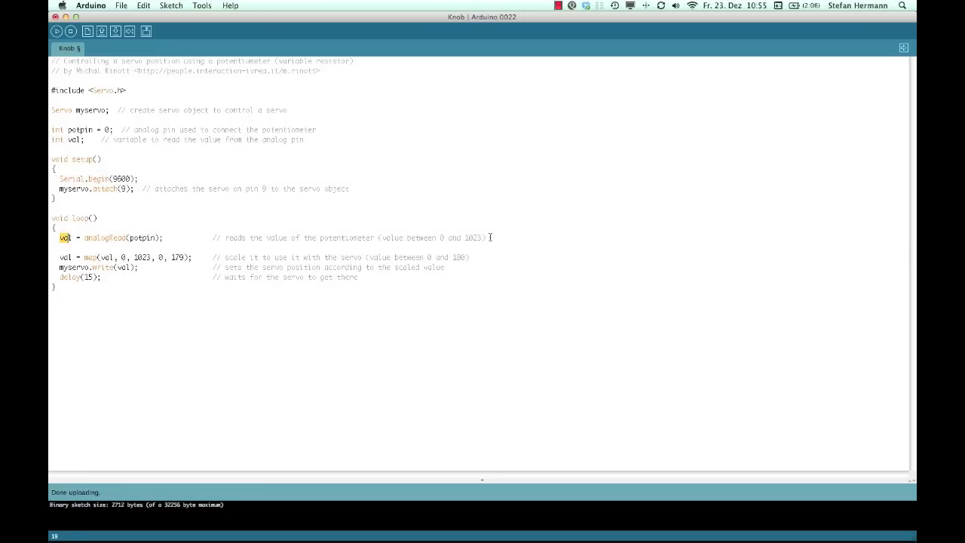
- Add Serial.println(val); in loop() right after the analogRead line
key(Return)
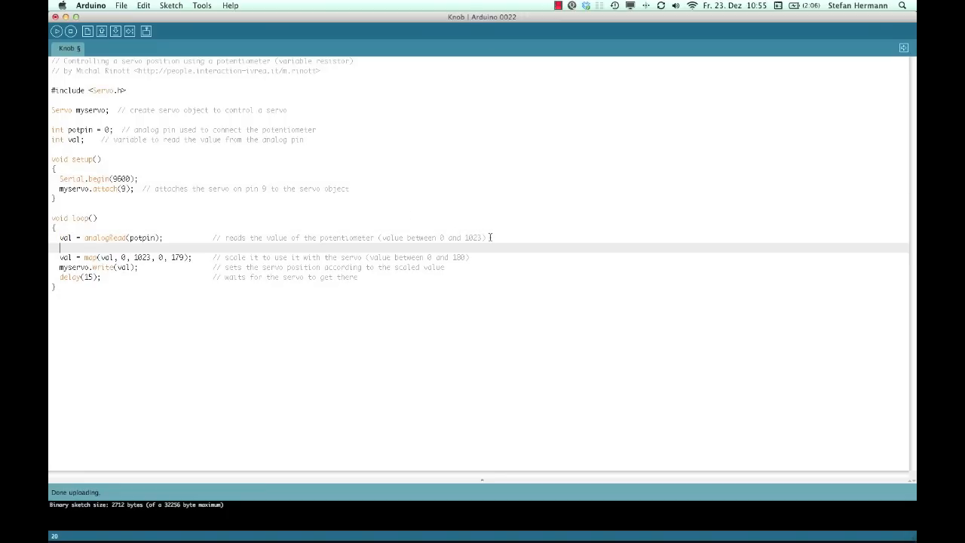
text(Se)
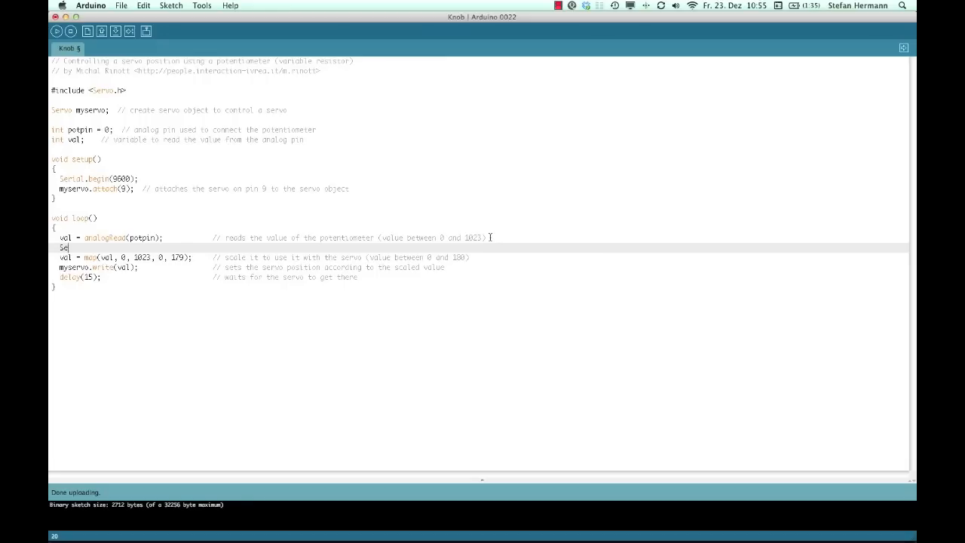
text(rial.)
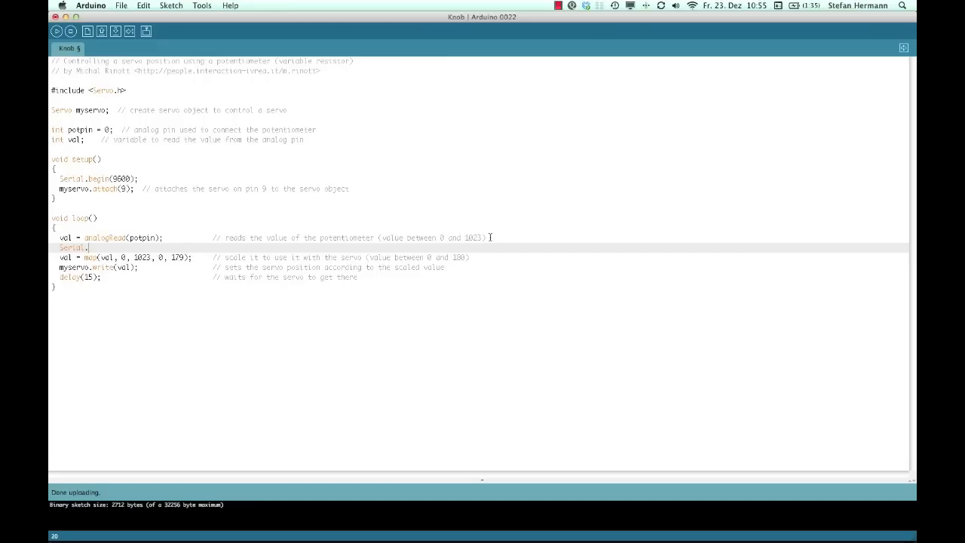
text(println)
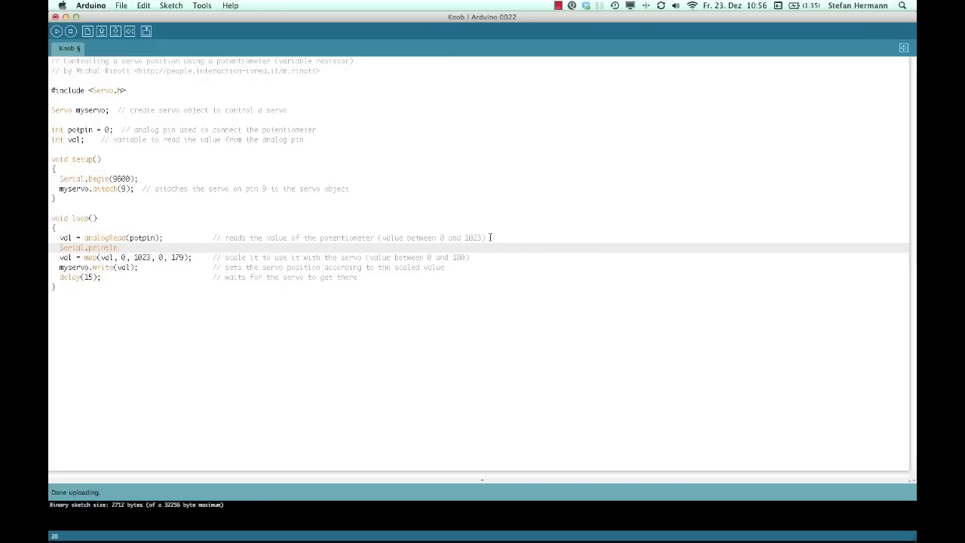
text(();)
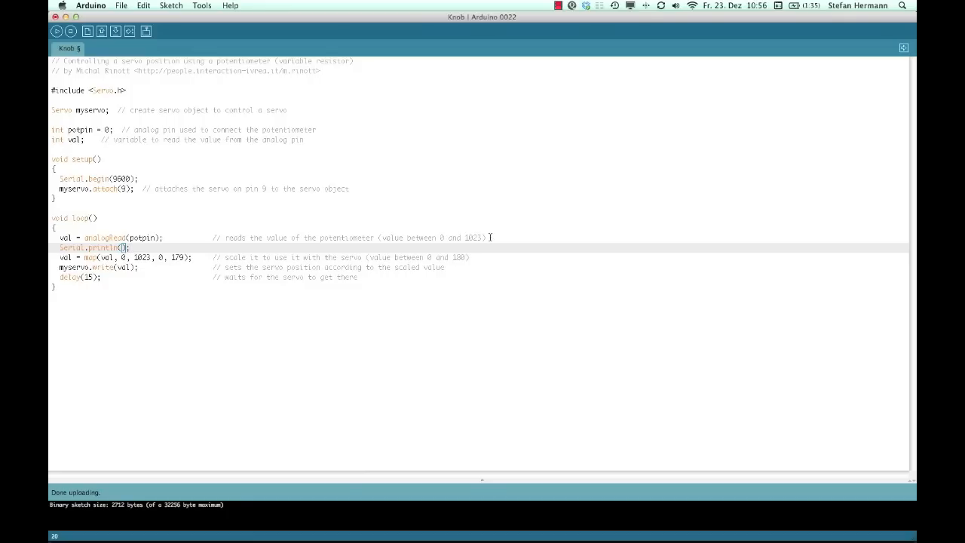
text(val)
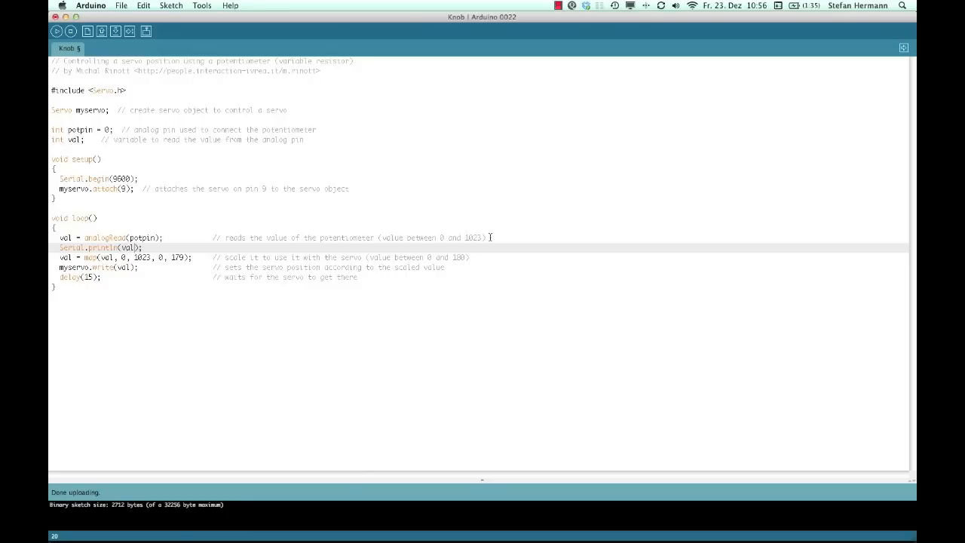
- Upload the modified Knob sketch to the Arduino board
click(130, 30)
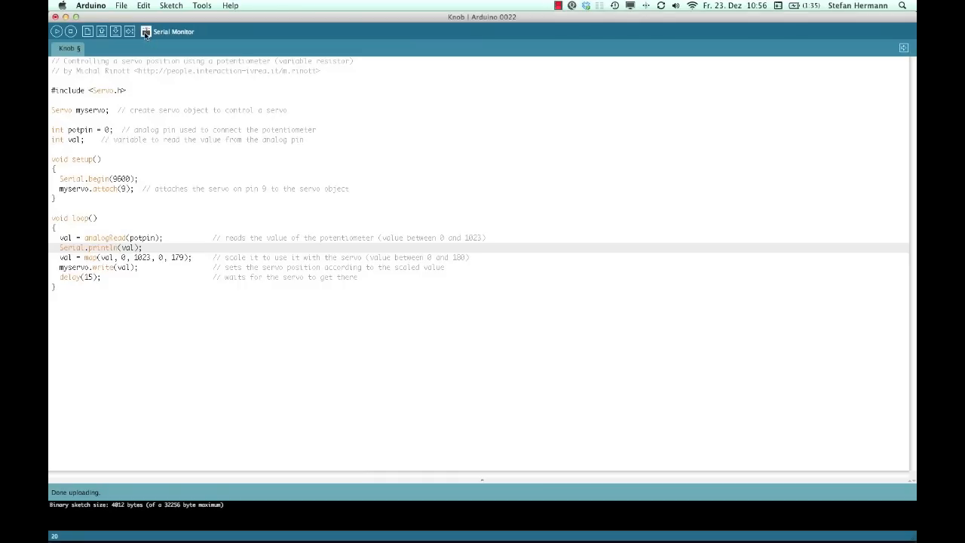
- Show the Serial Monitor at 9600 baud streaming sensor readings around 962
click(145, 30)
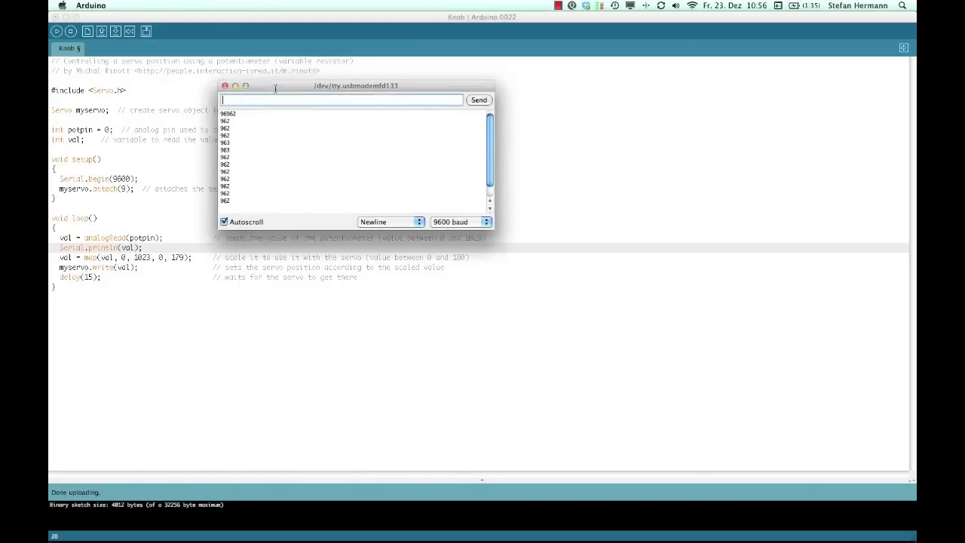
click(460, 220)
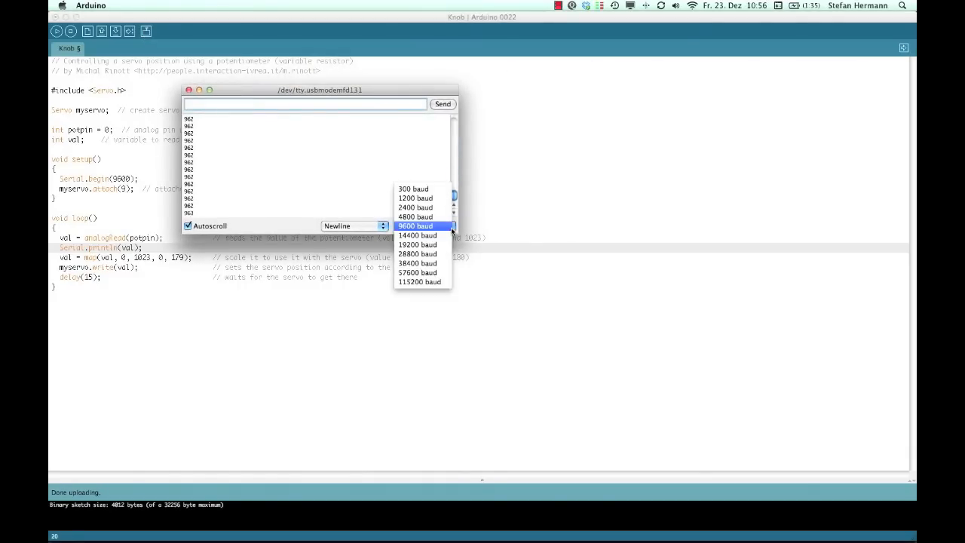
click(414, 226)
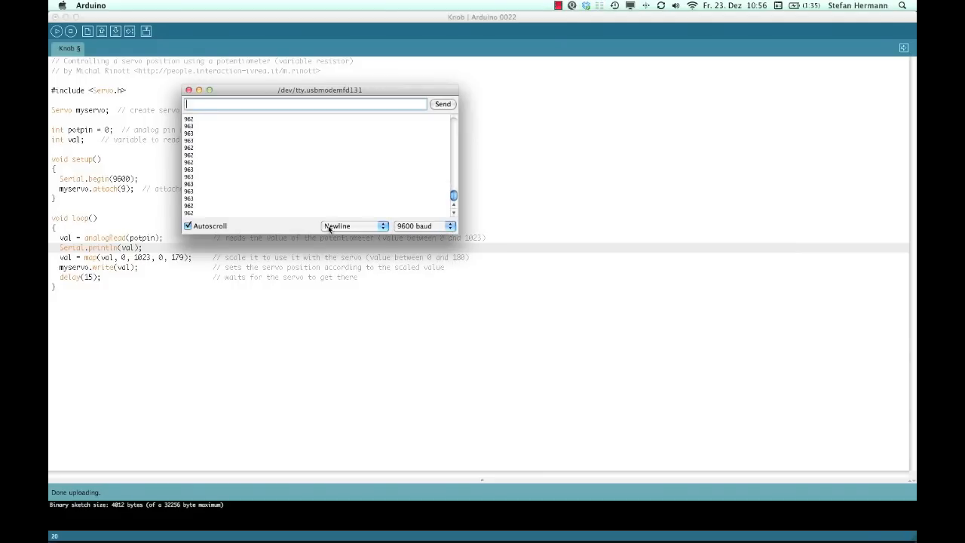